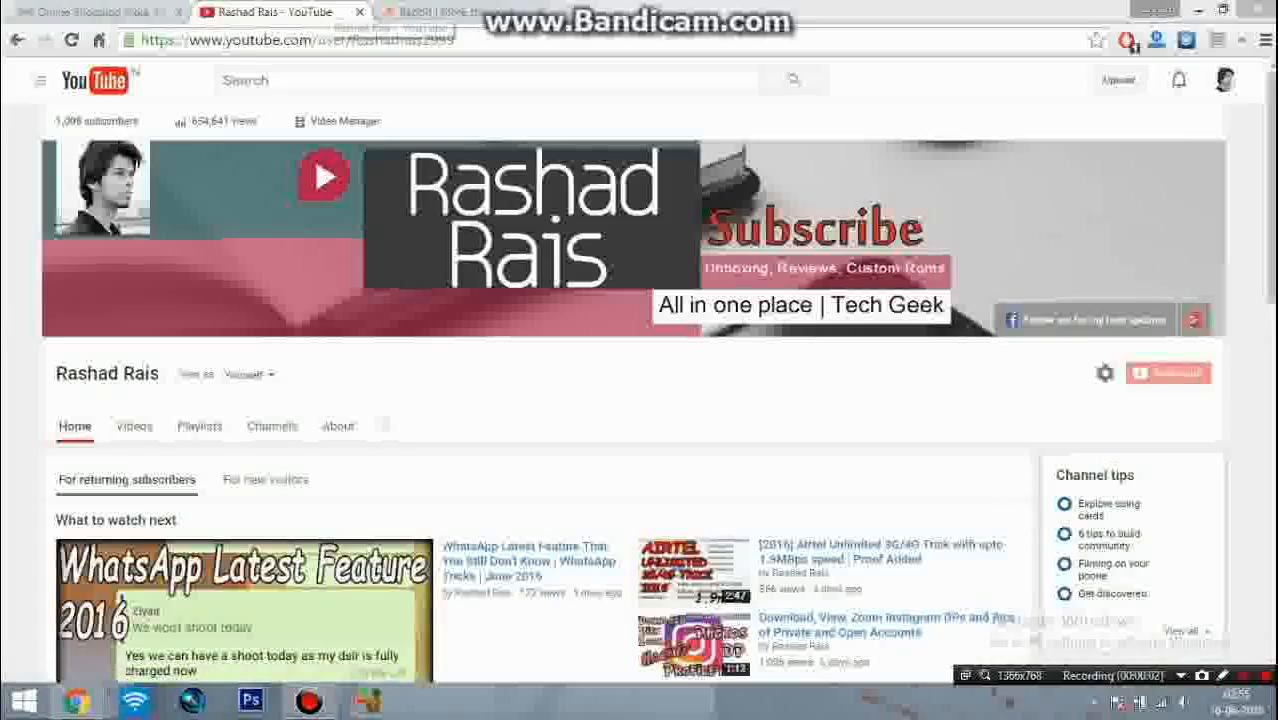
mouse_move(280, 11)
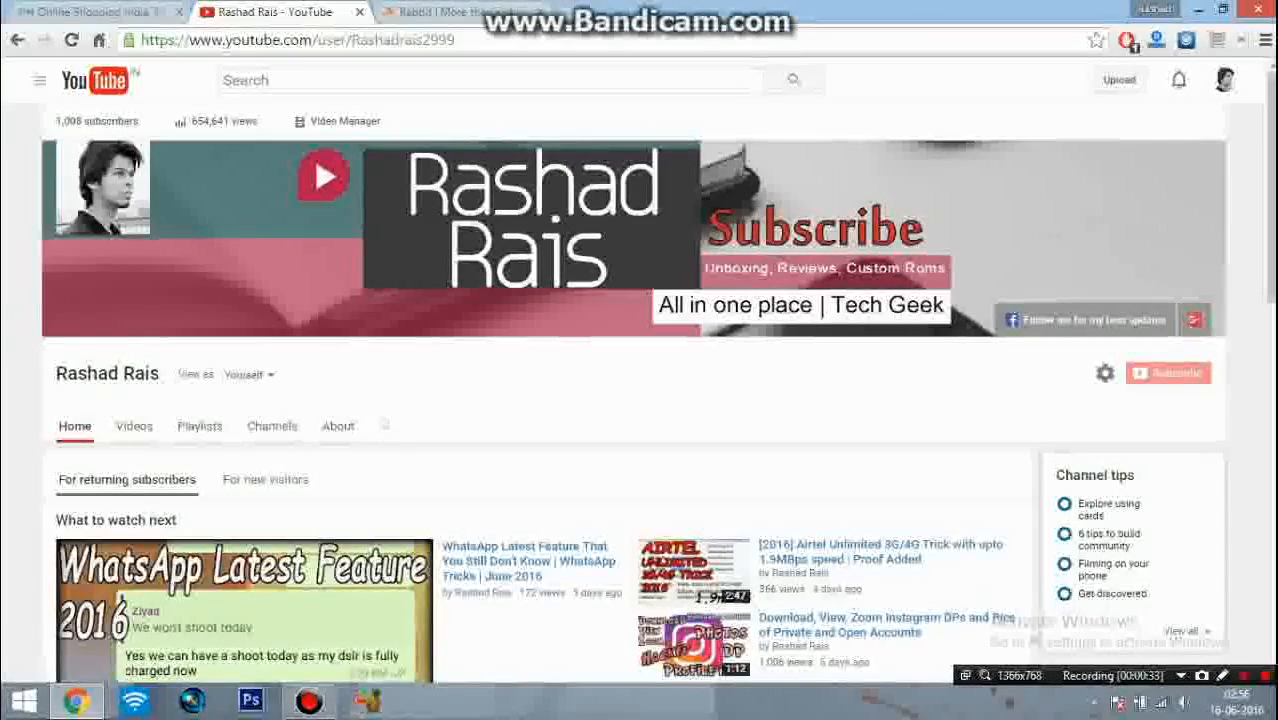
Step: Switch from the YouTube channel page to the open 'Rabbit | More than just…' tab
click(460, 11)
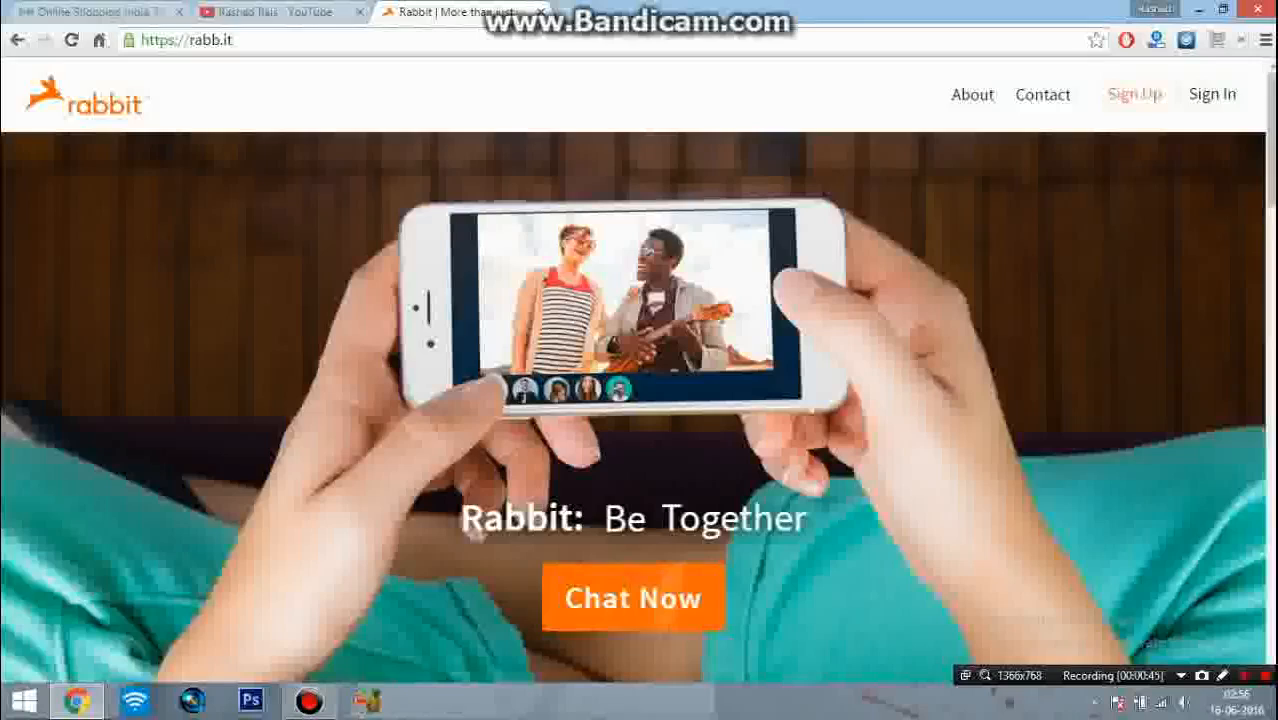
Step: Start a new chat room, join as 'Rashad', and choose messages-only chat
click(632, 597)
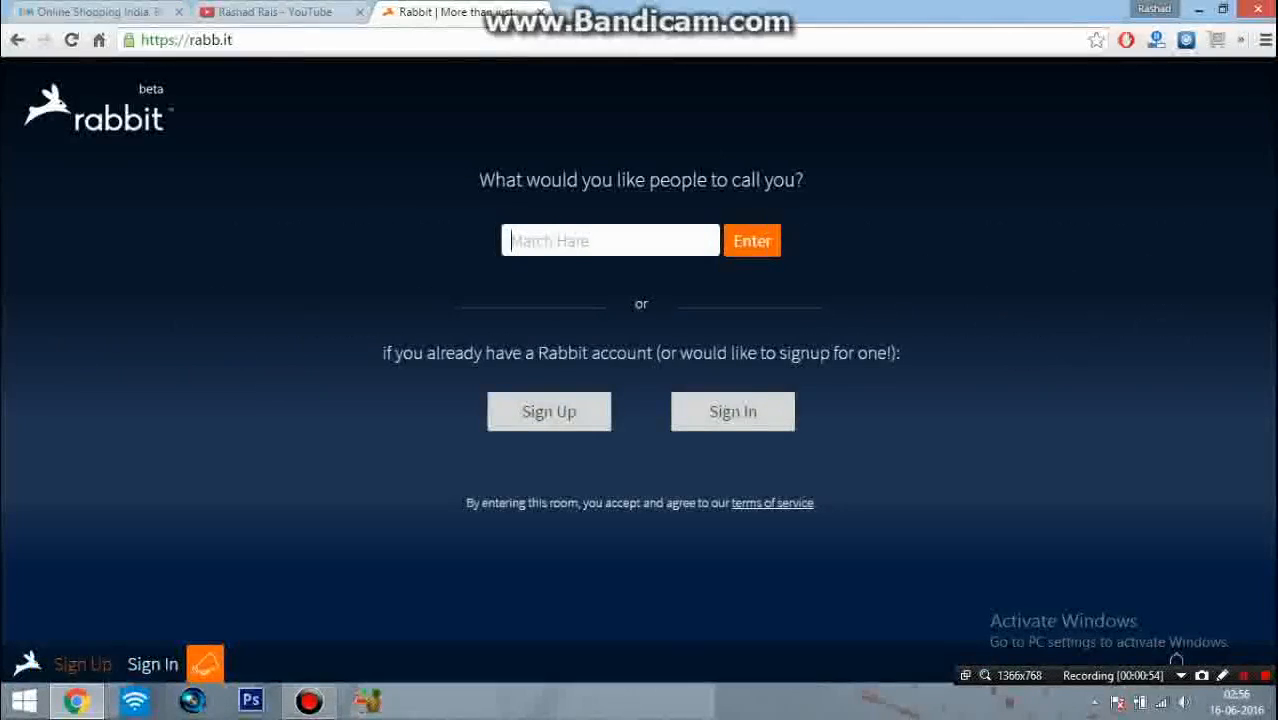
text(Ra)
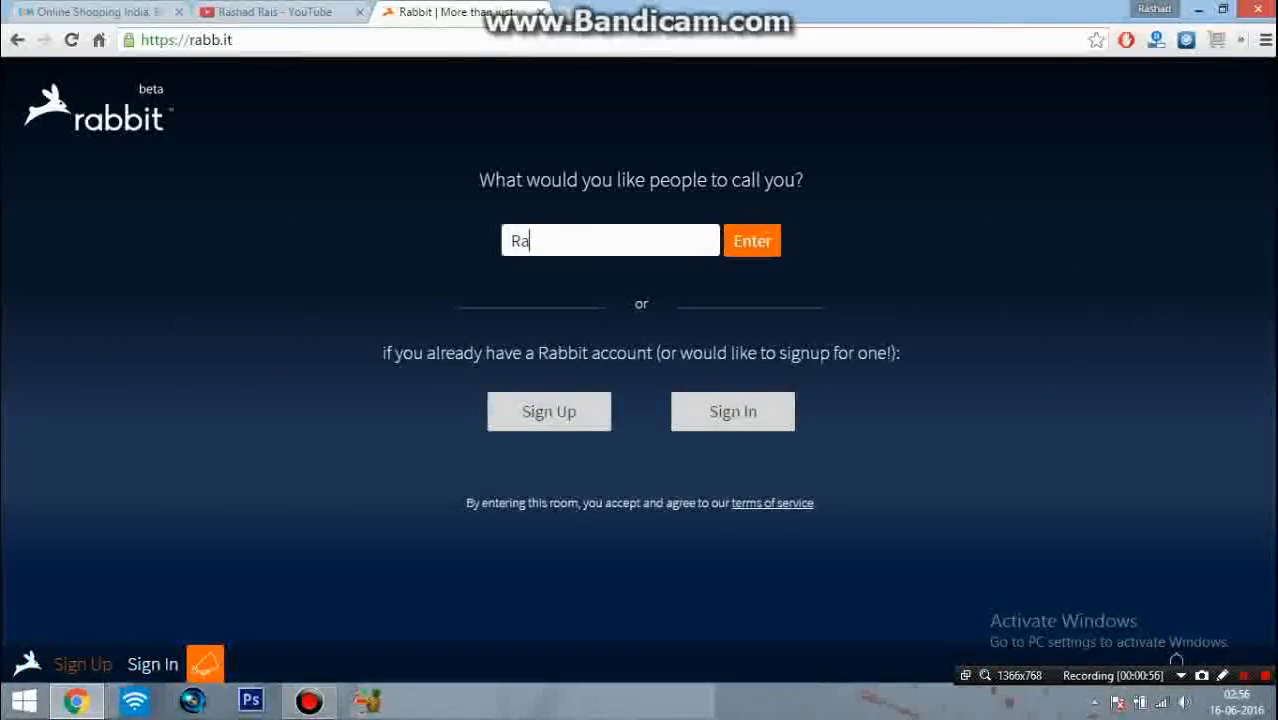
text(shad)
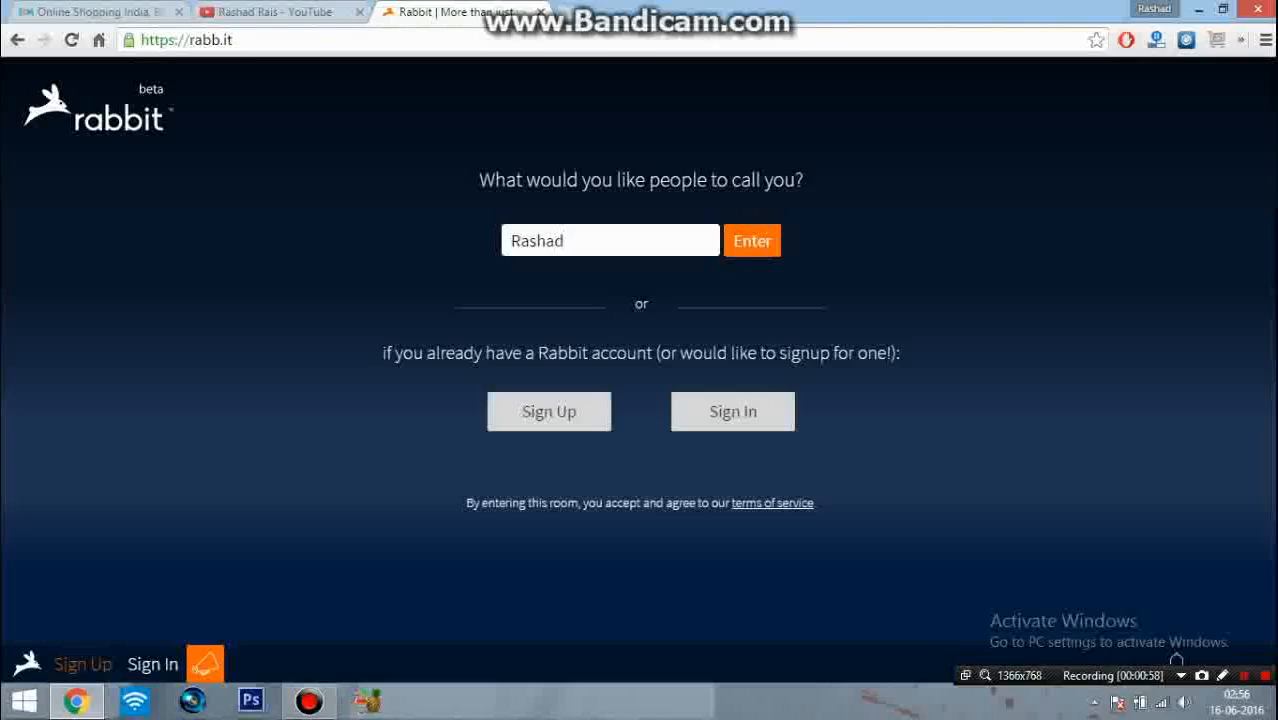
click(752, 240)
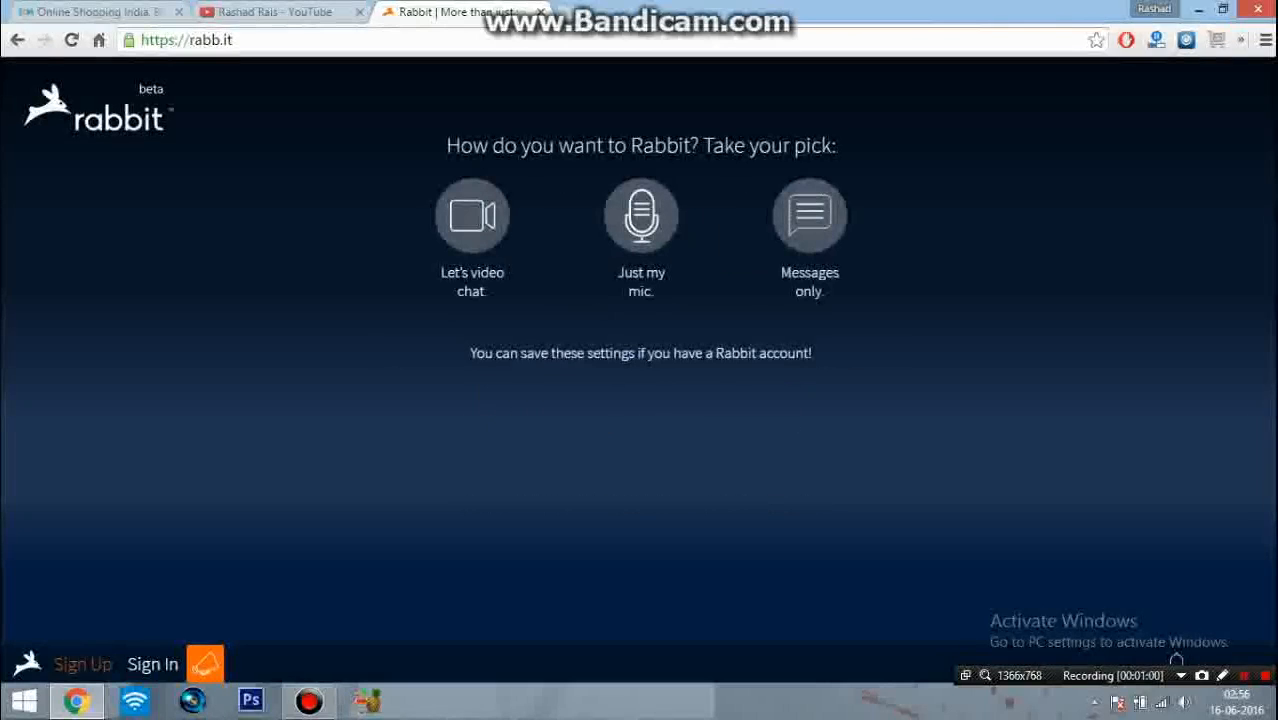
click(809, 215)
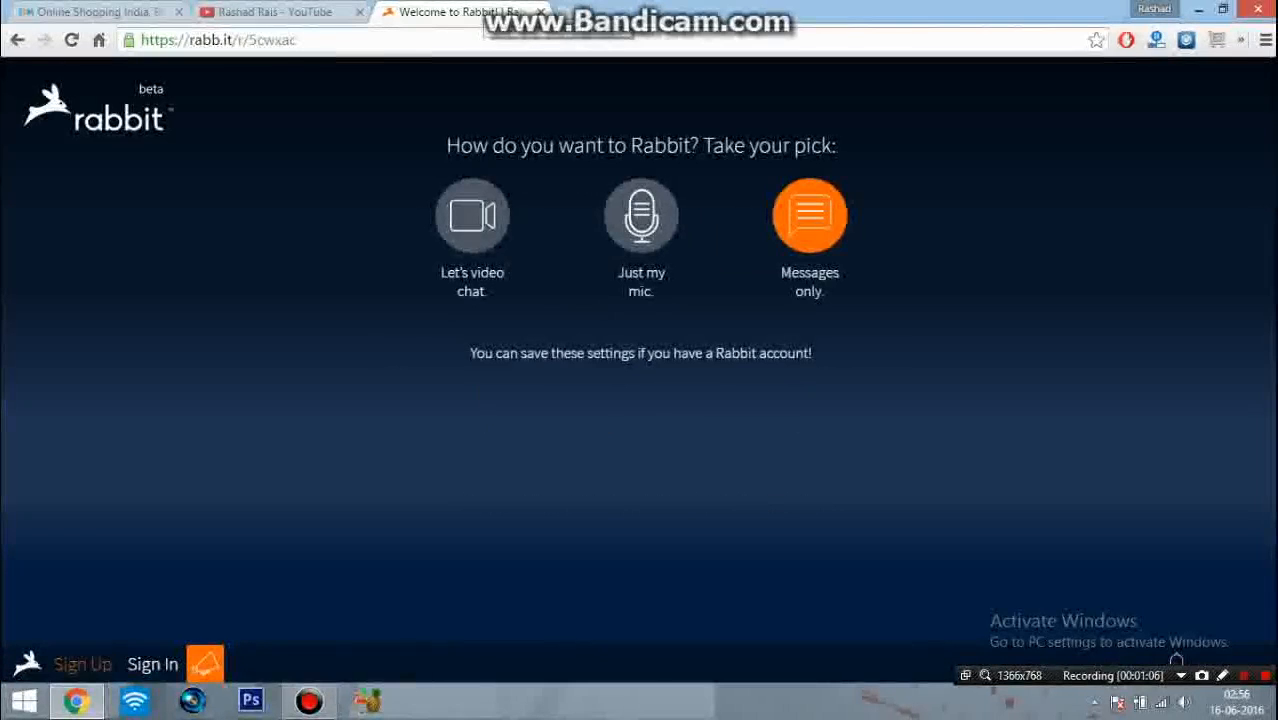
Step: Start the shared browser, scroll through YouTube's home page, and add a second tab
click(809, 215)
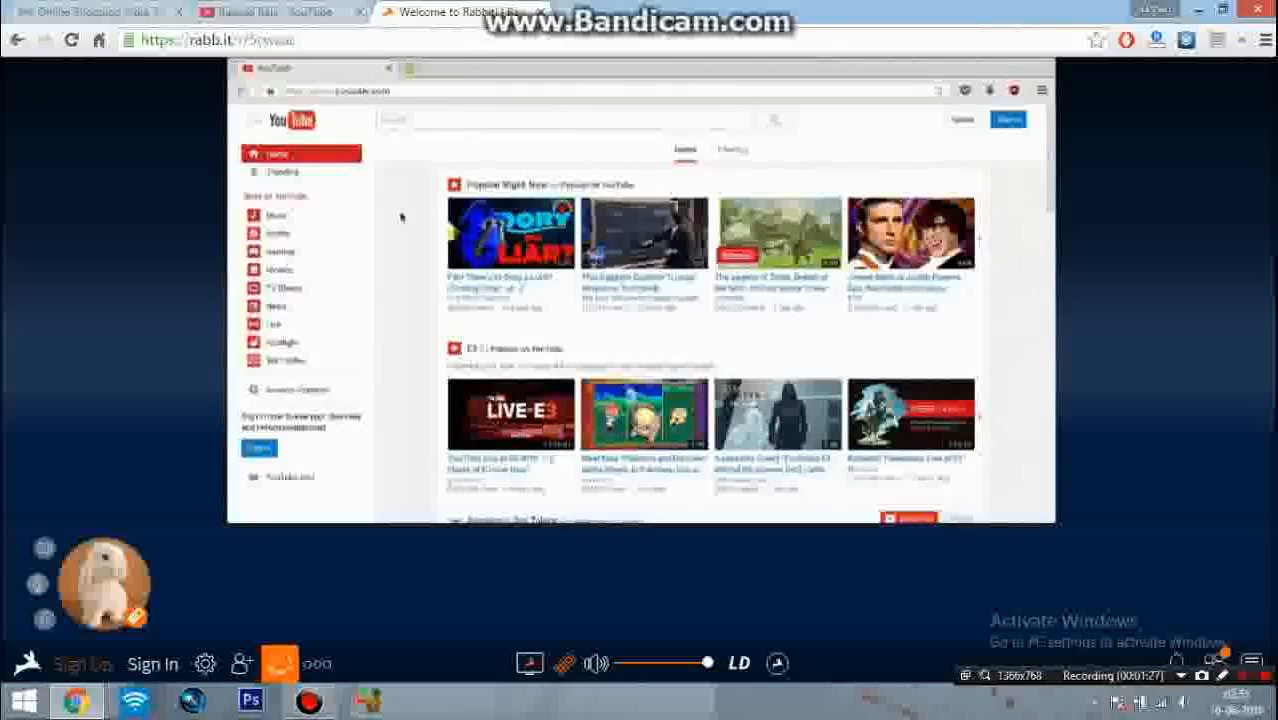
scroll(down, 3)
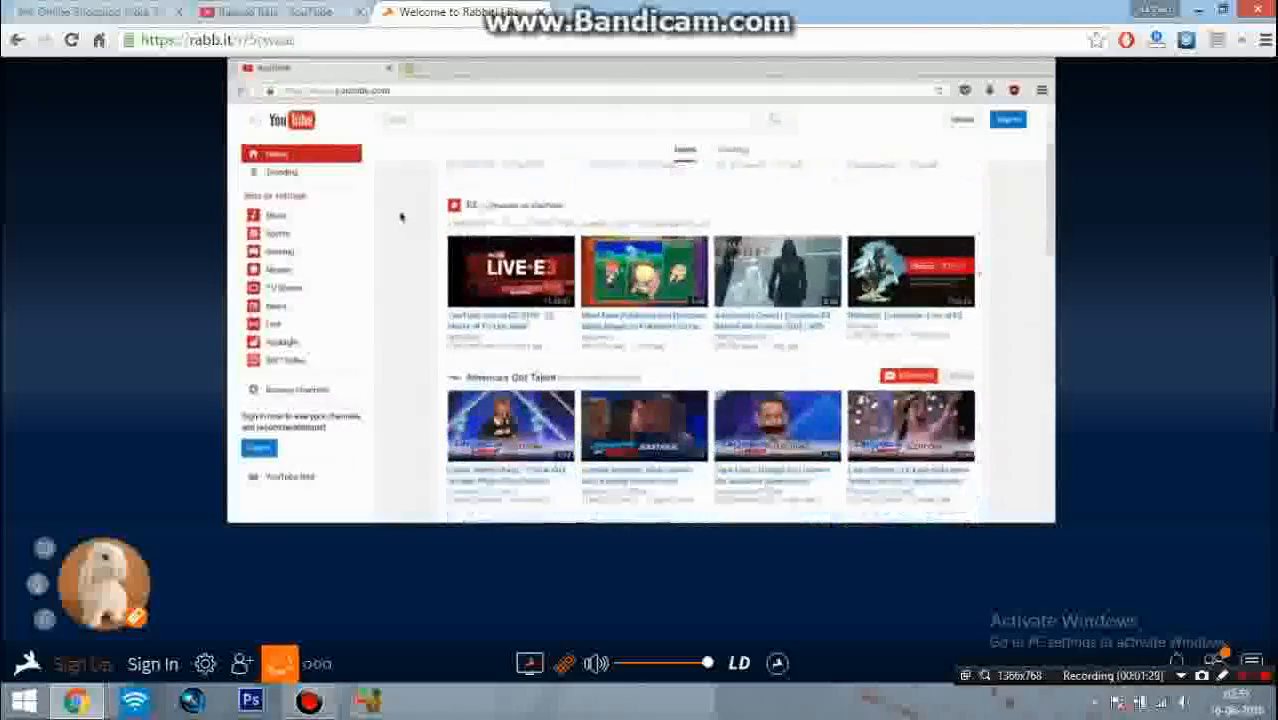
scroll(down, 3)
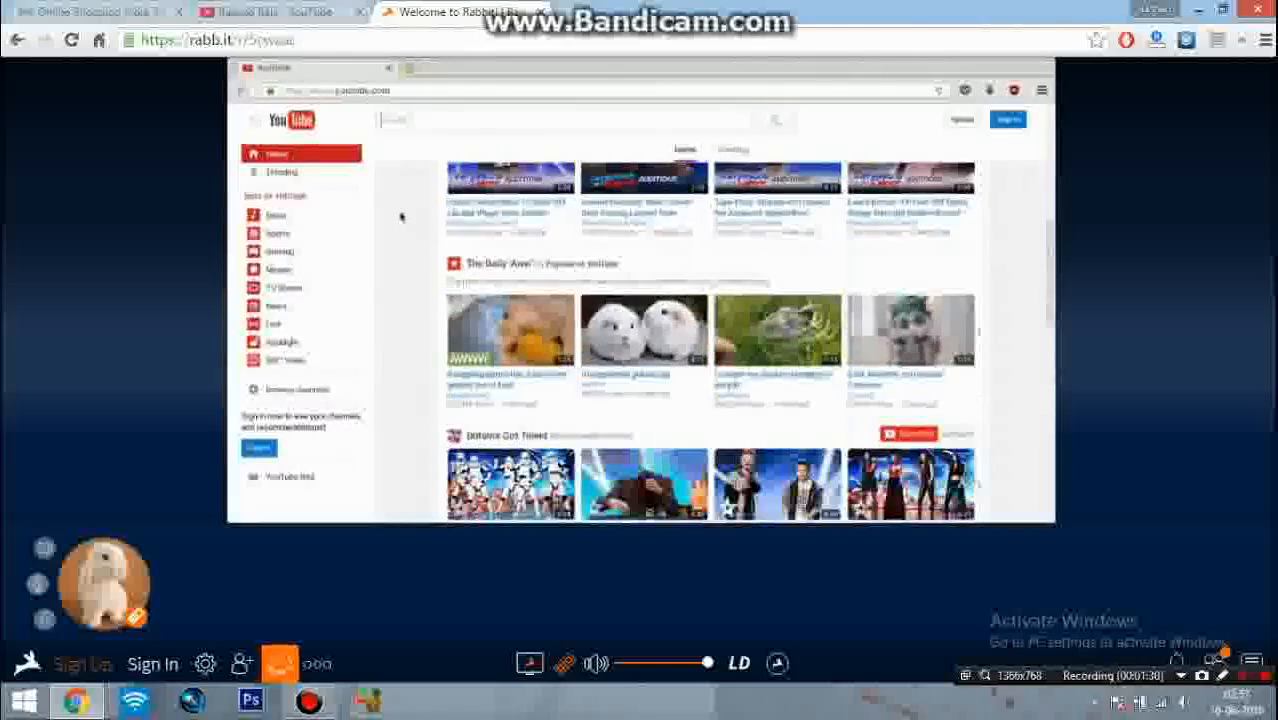
scroll(down, 3)
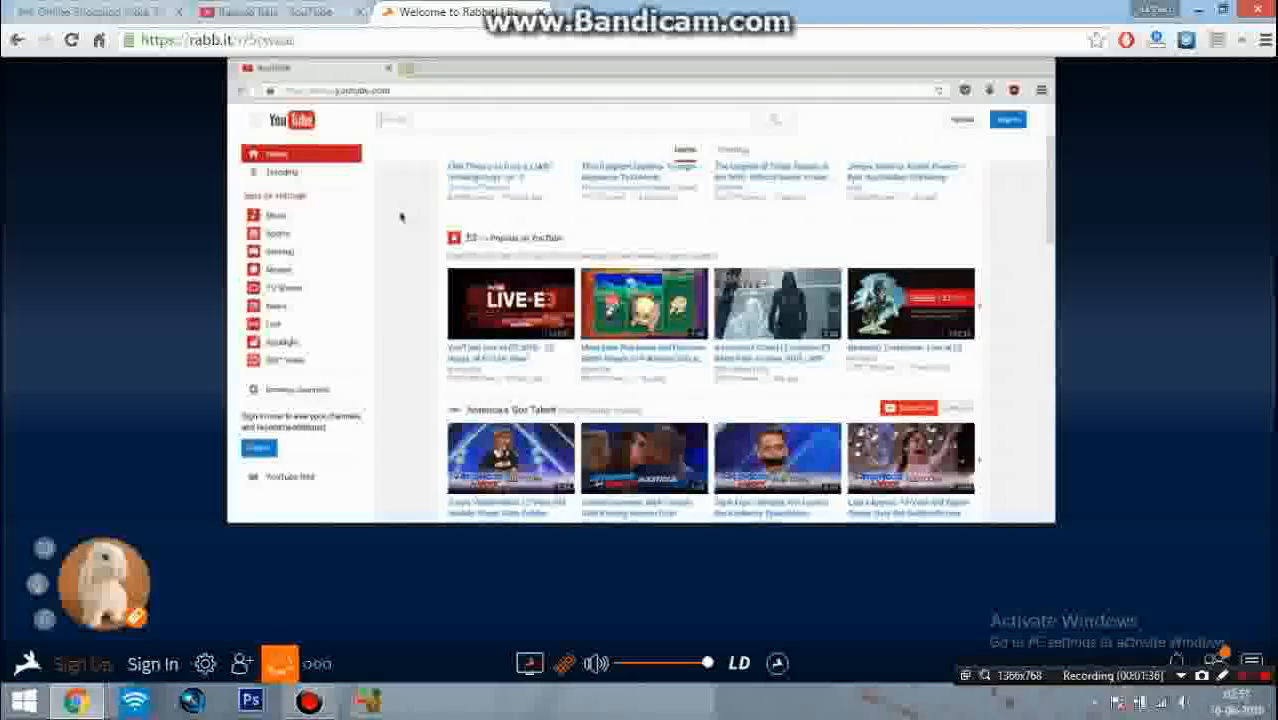
click(565, 119)
text(google.com)
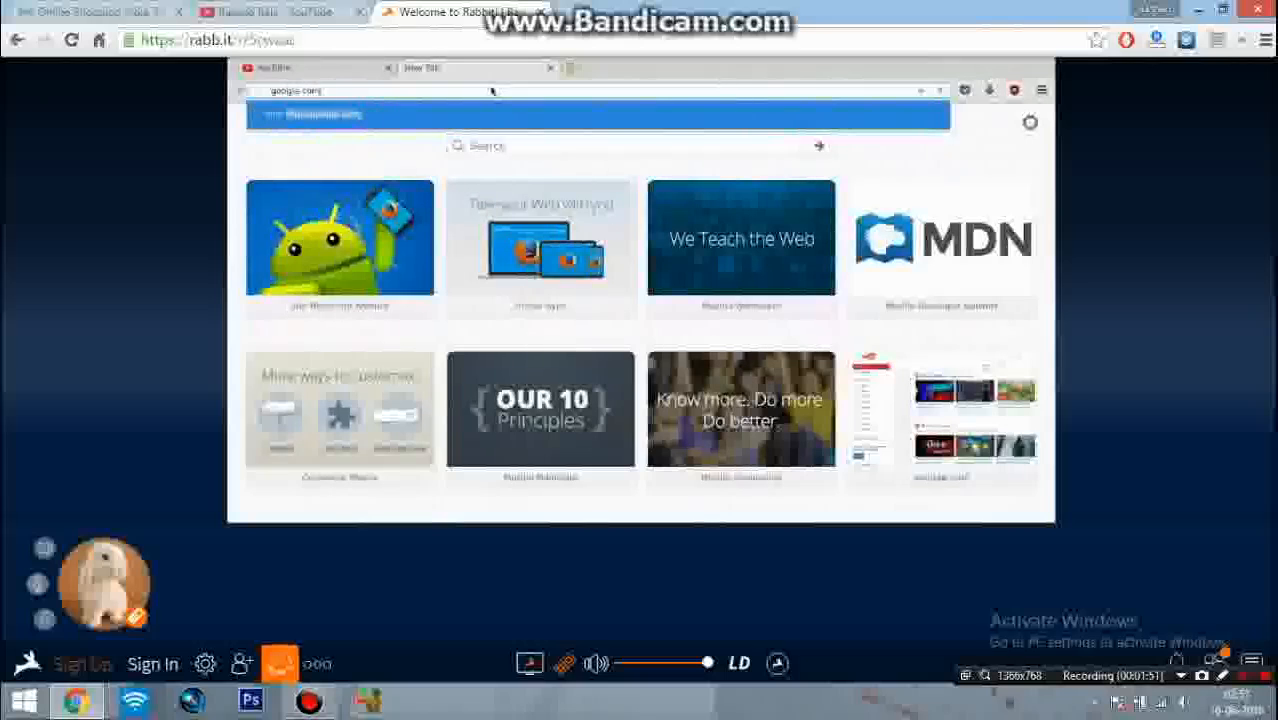
Step: Google 'speedtest' in the new tab and open the Speedtest.net by Ookla result
key(Return)
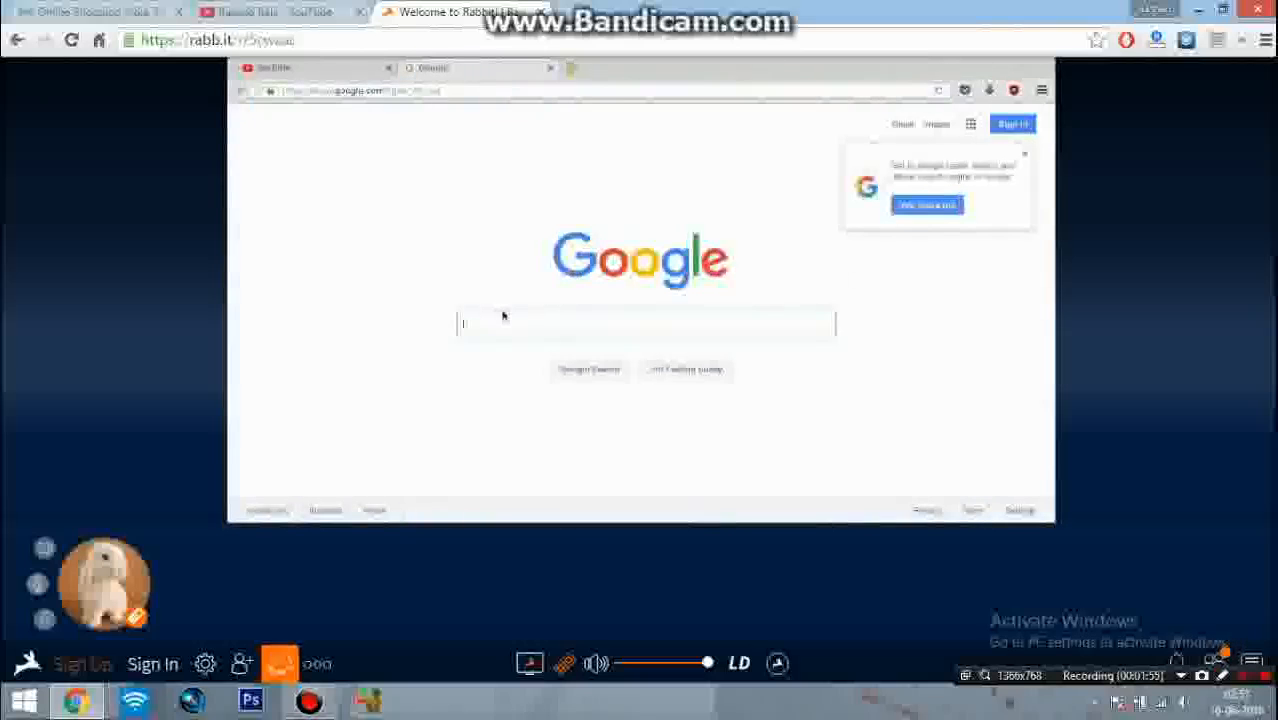
text(speedtest)
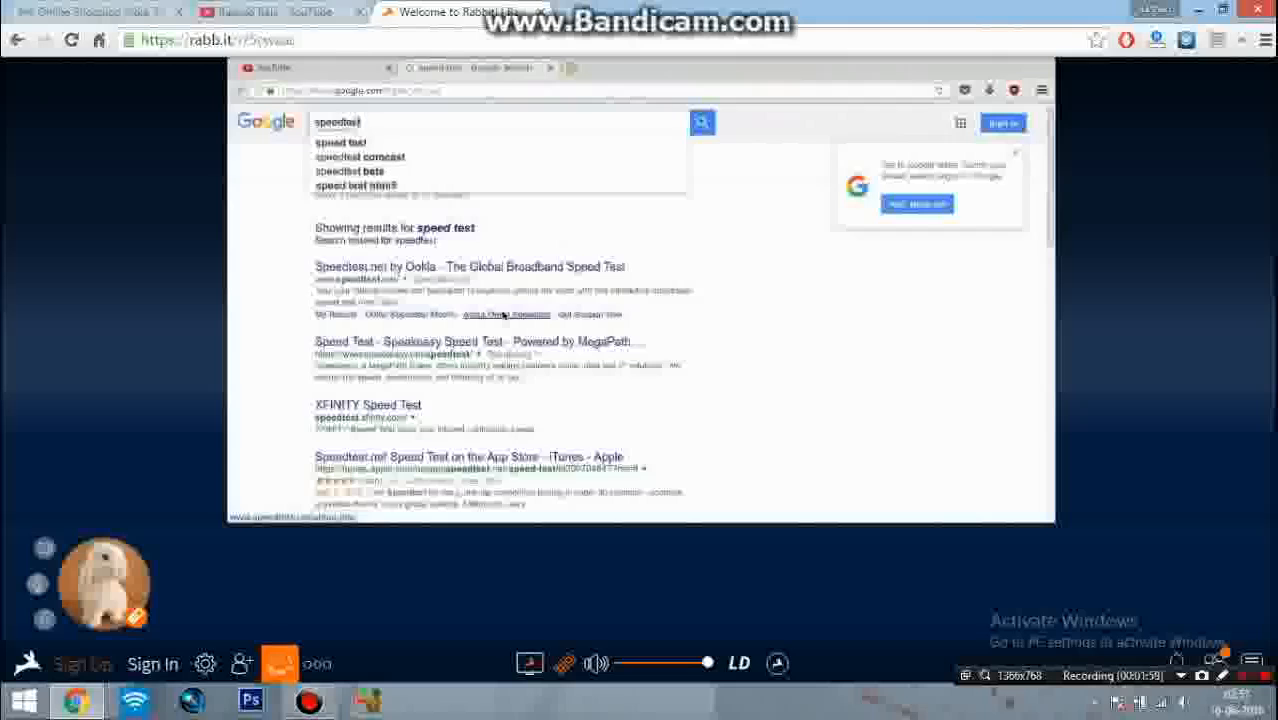
click(702, 122)
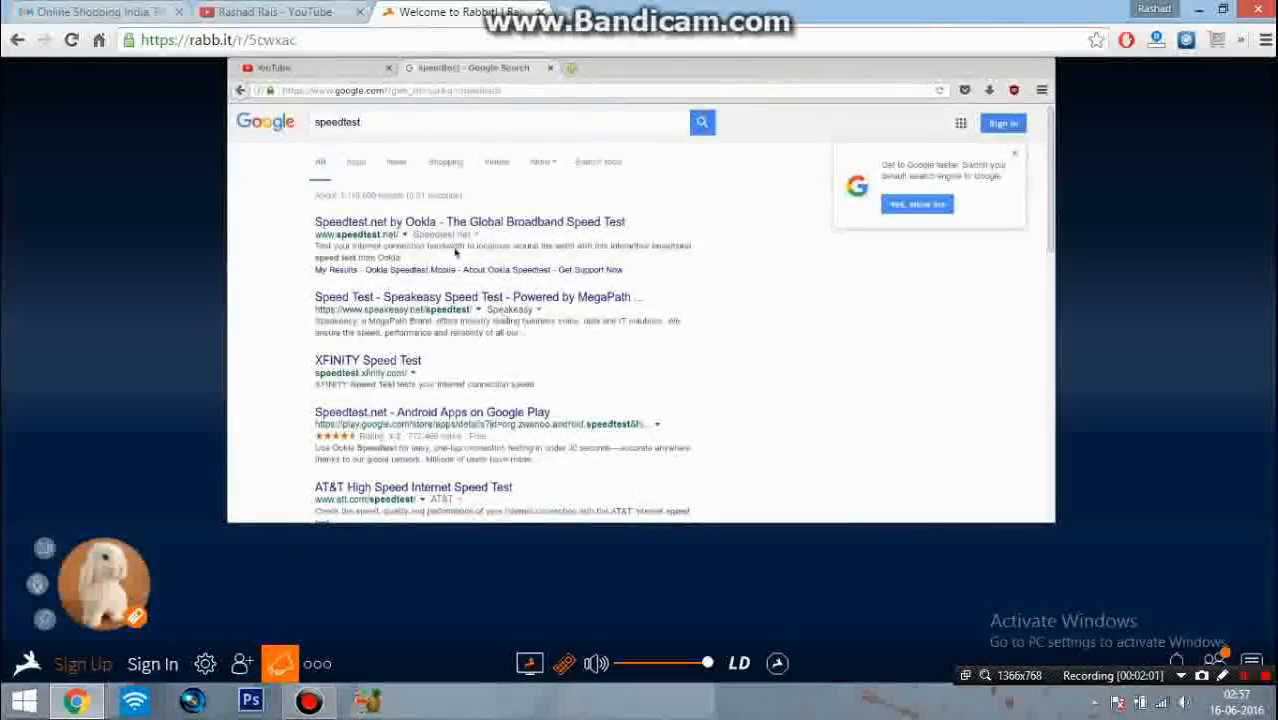
click(469, 221)
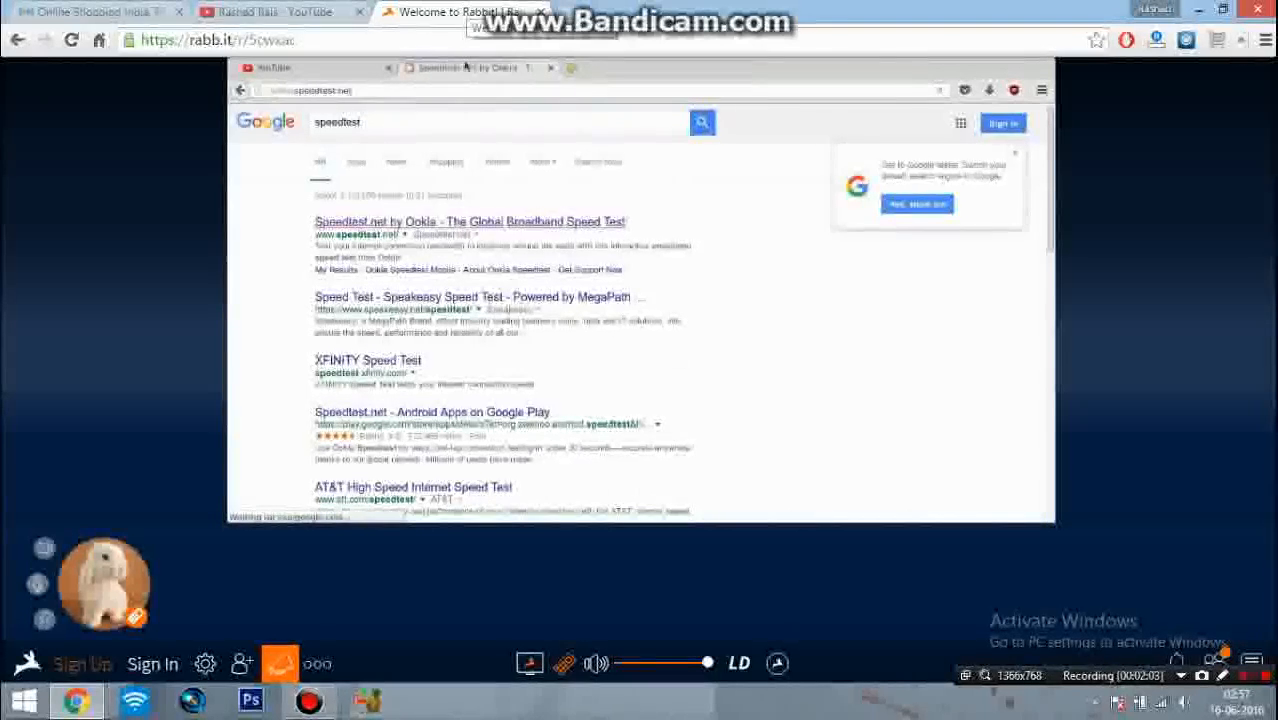
click(470, 221)
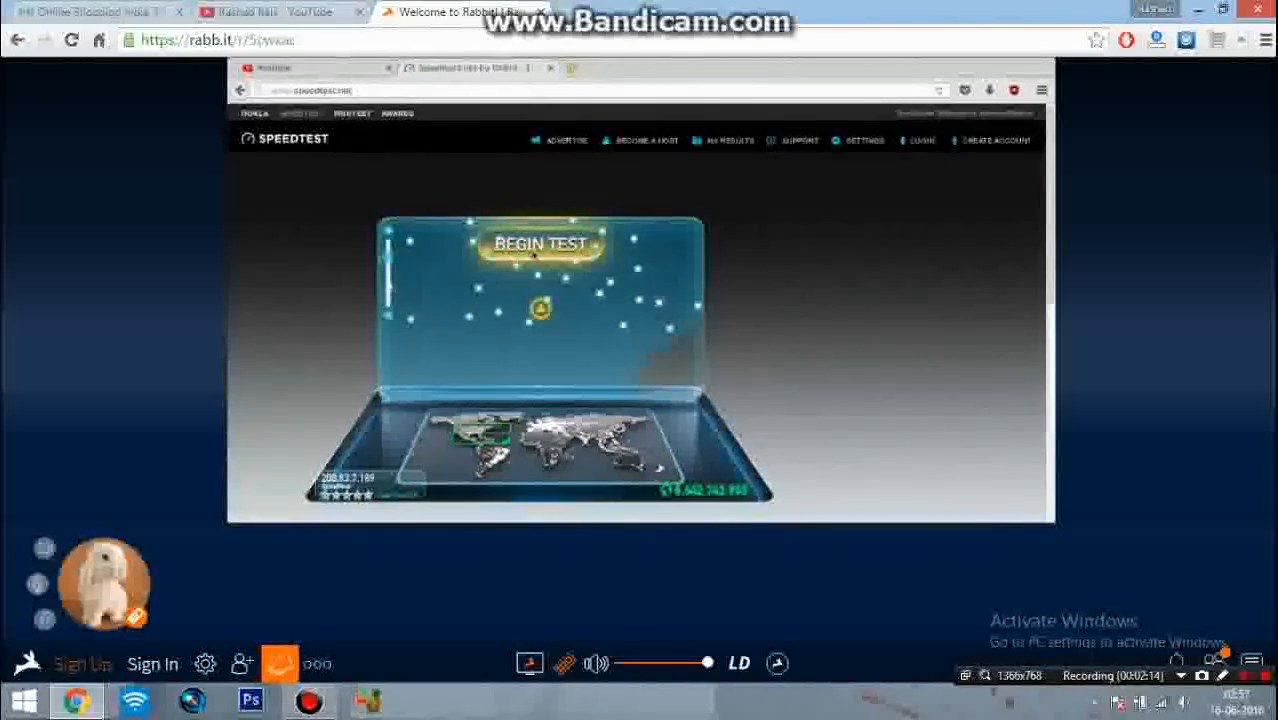
Step: Run Speedtest.net (4 ms ping, 332.25 Mbps down, 708.14 Mbps up) and start a retest
click(540, 243)
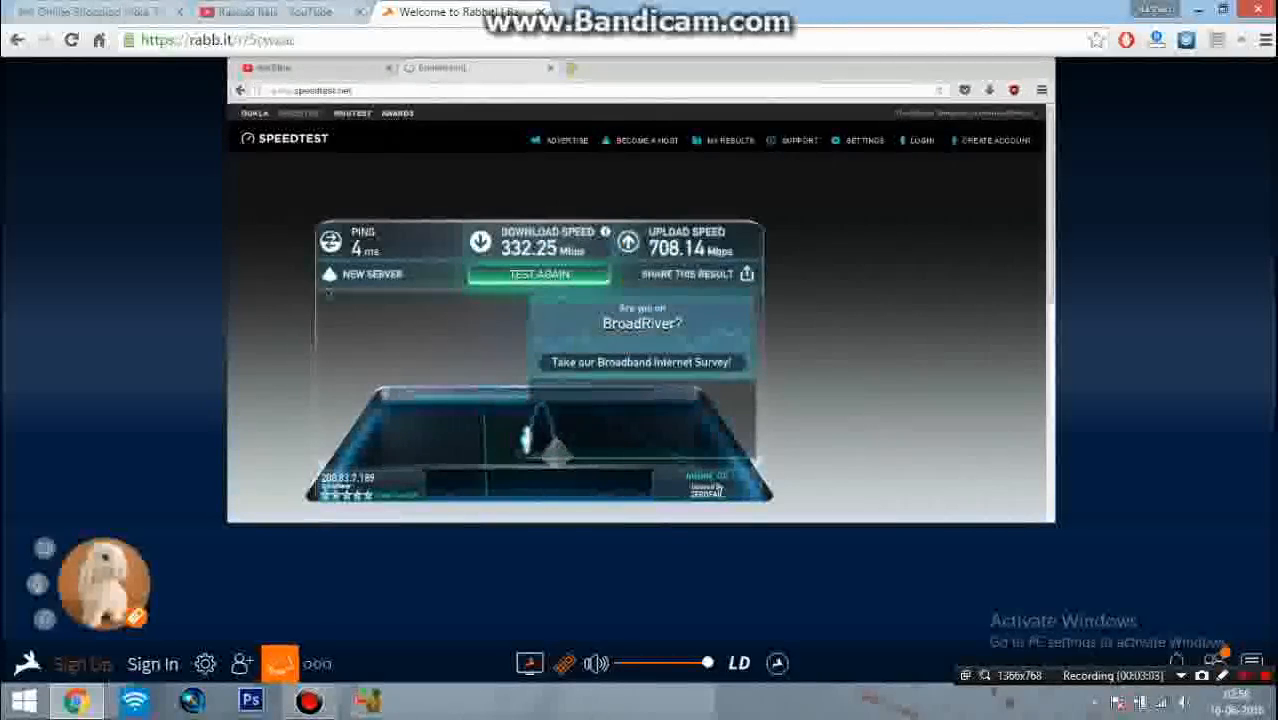
click(538, 274)
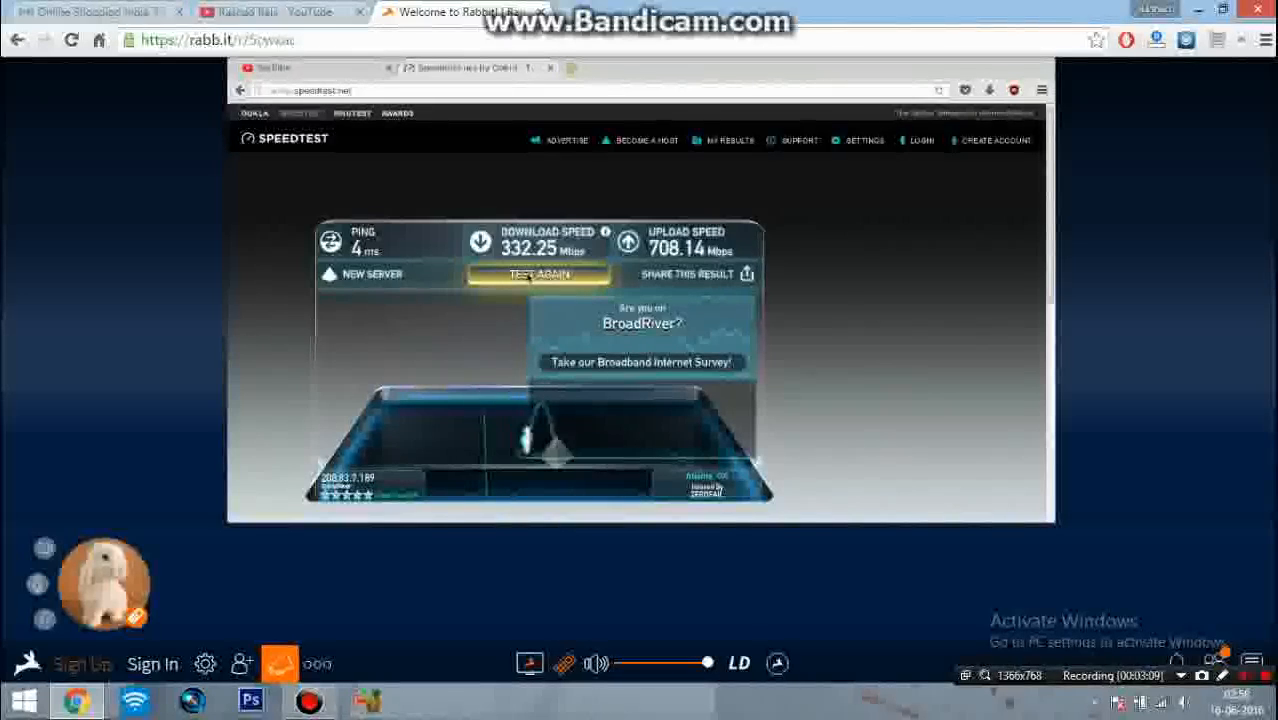
click(538, 274)
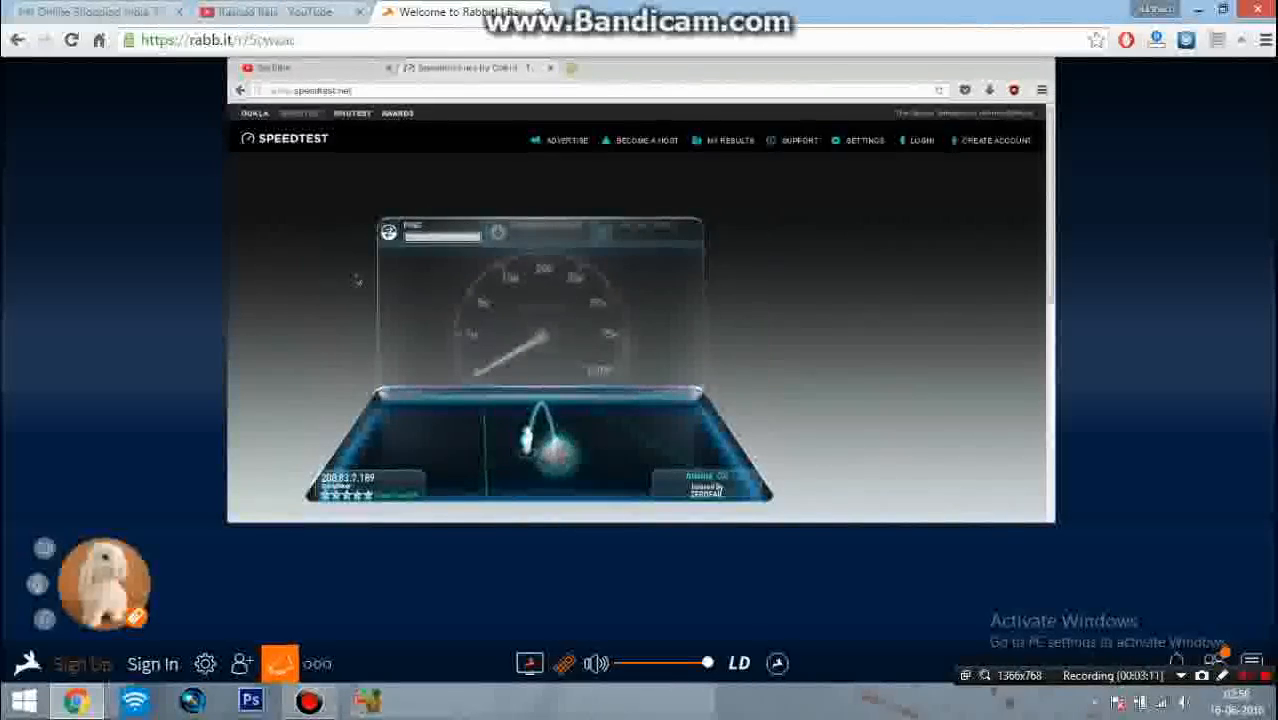